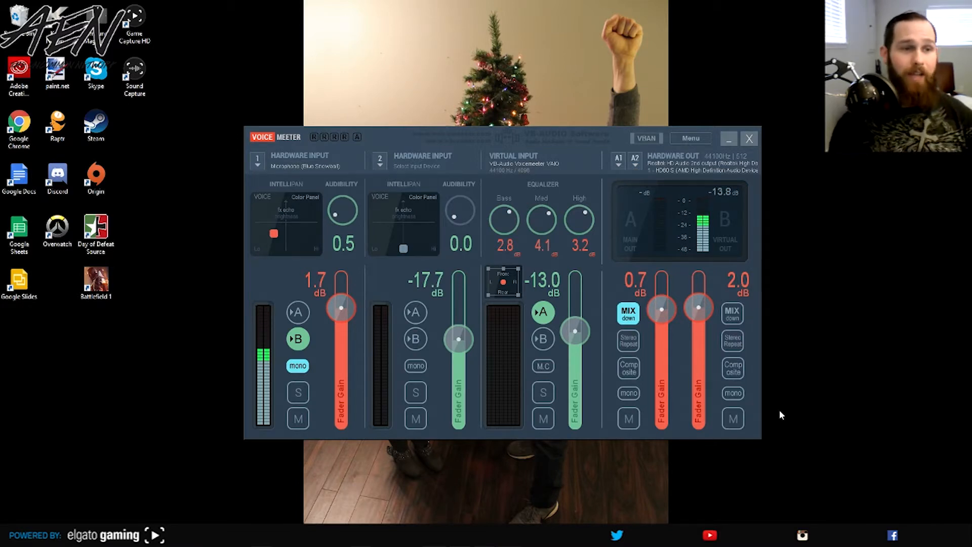
- Confirm VoiceMeeter Input is the default playback device in the Sound panel's Playback list
click(134, 74)
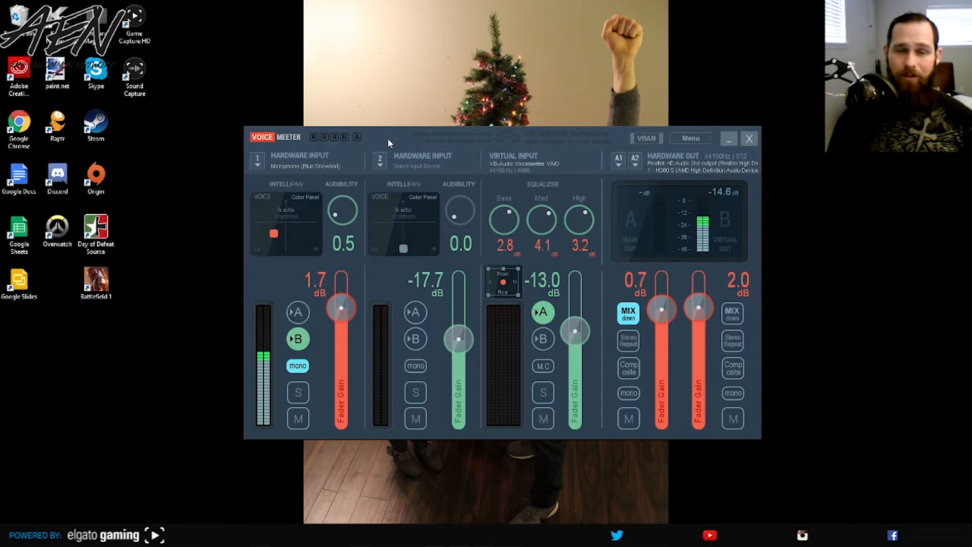
mouse_move(688, 186)
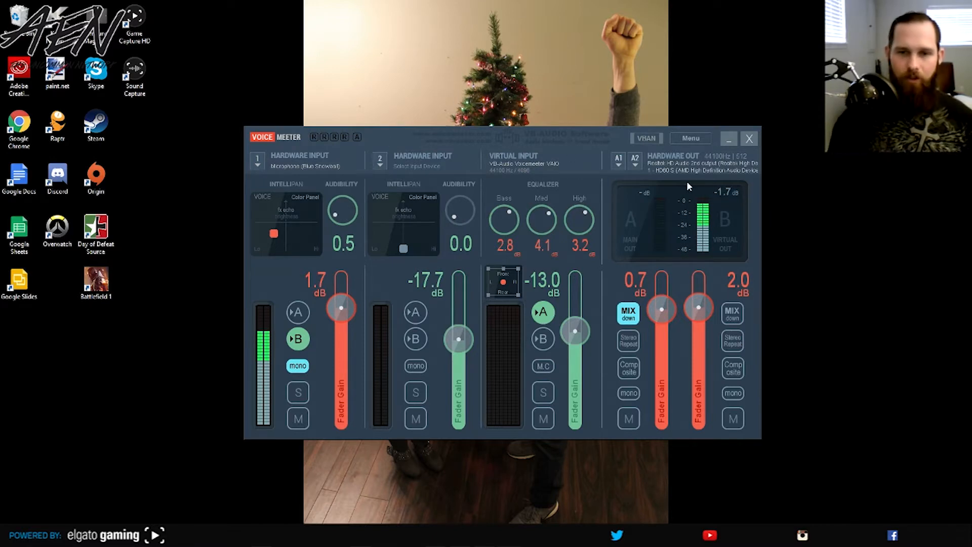
mouse_move(849, 368)
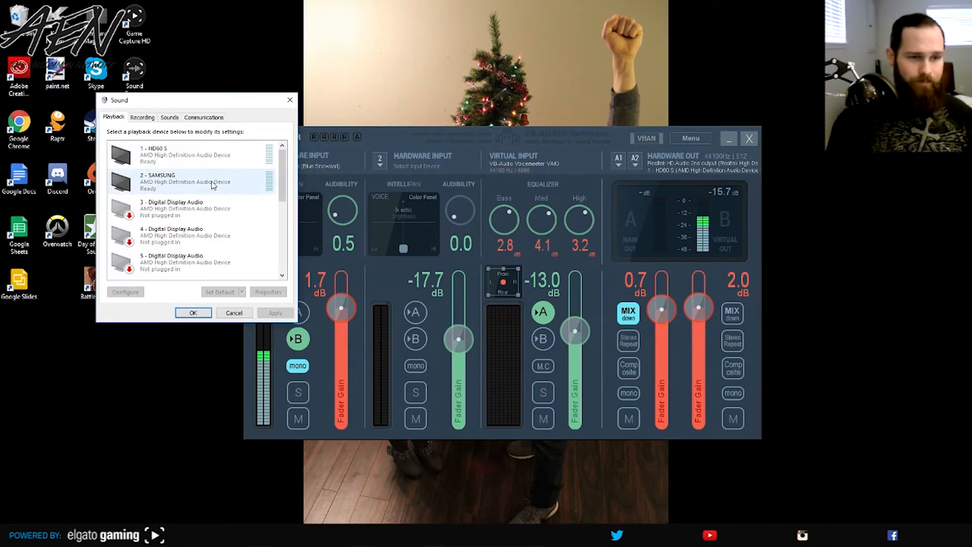
scroll(down, 3)
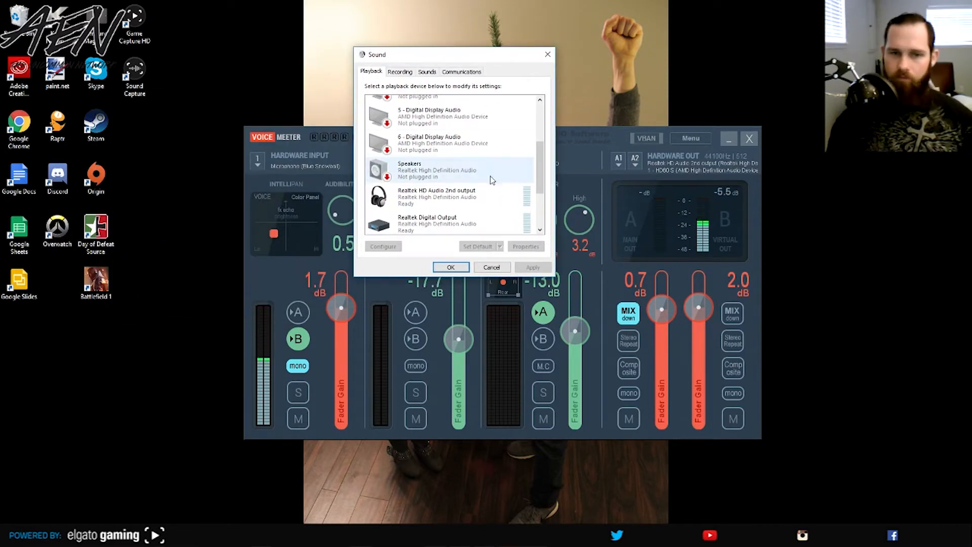
scroll(down, 3)
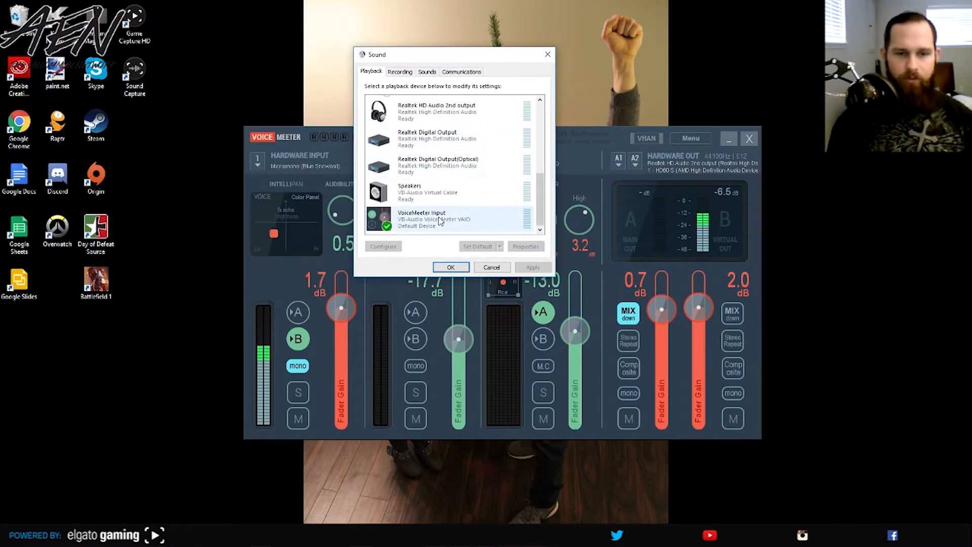
right_click(434, 219)
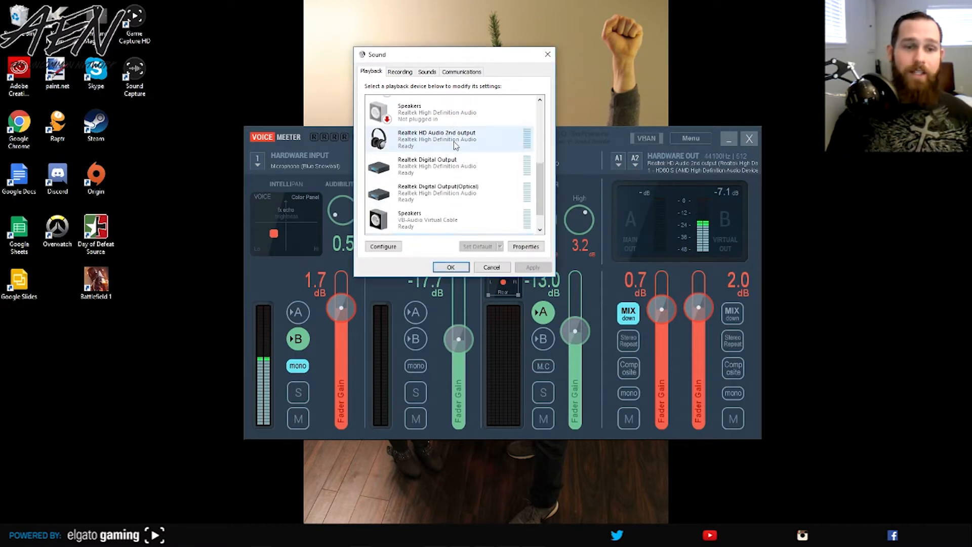
scroll(up, 3)
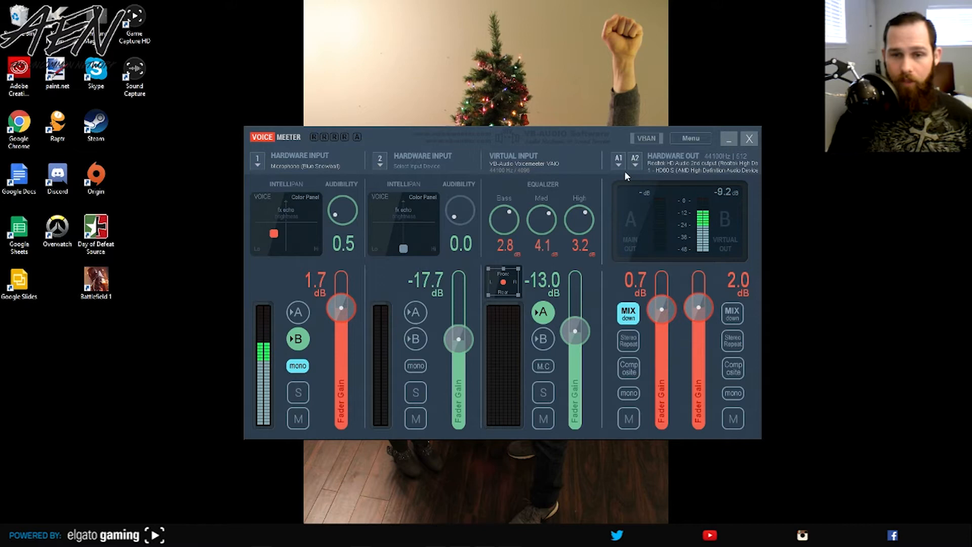
- Check the A1 device, then set A2 to WDM: 1 - HD60 S (AMD High Definition Audio Device)
click(618, 160)
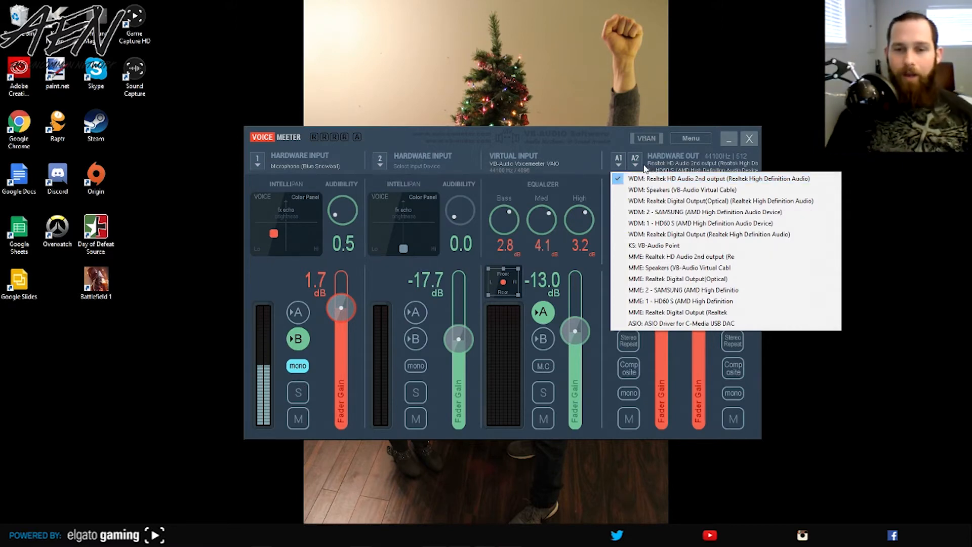
click(701, 223)
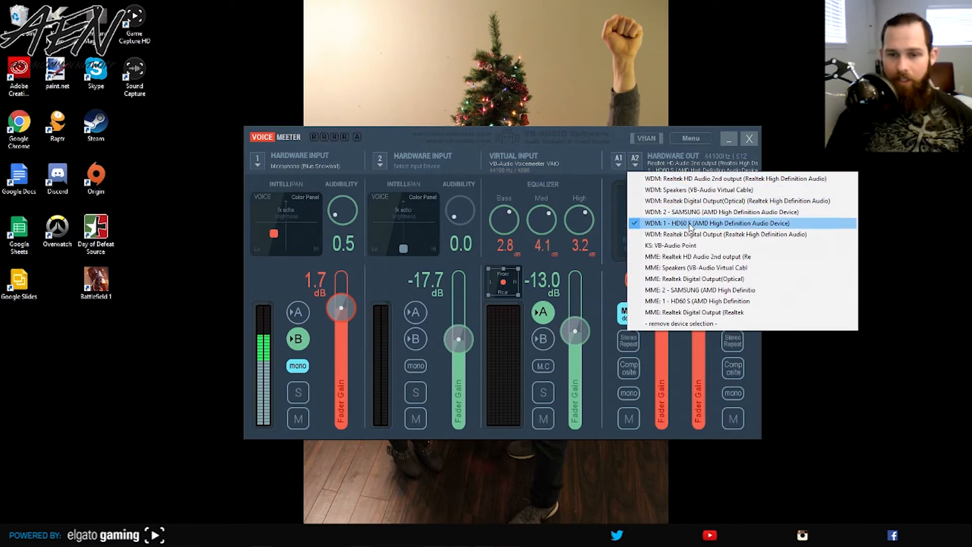
click(712, 223)
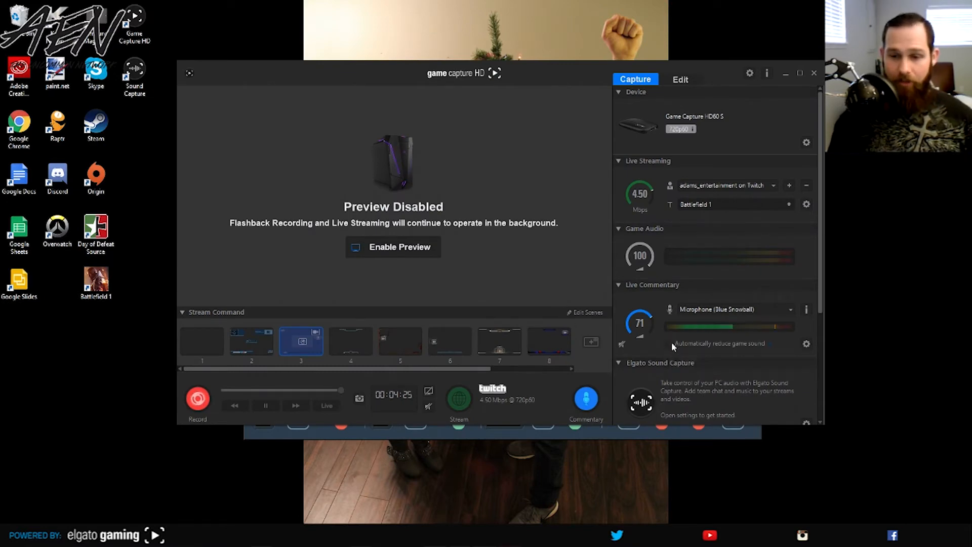
mouse_move(671, 343)
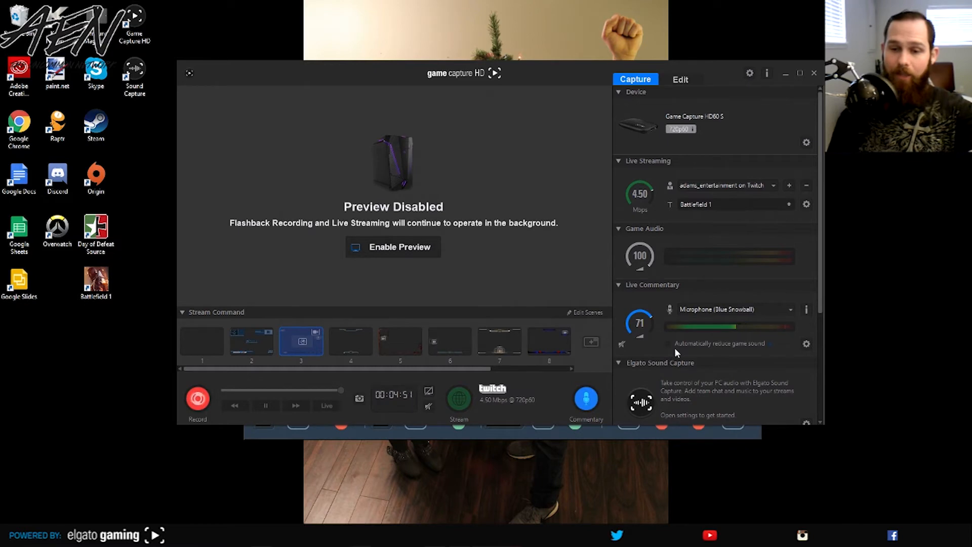
mouse_move(676, 350)
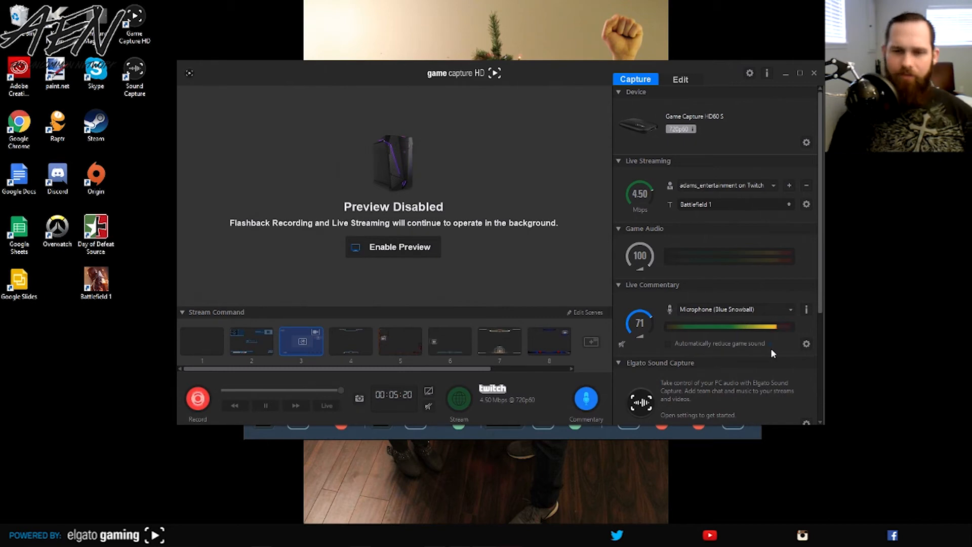
mouse_move(792, 112)
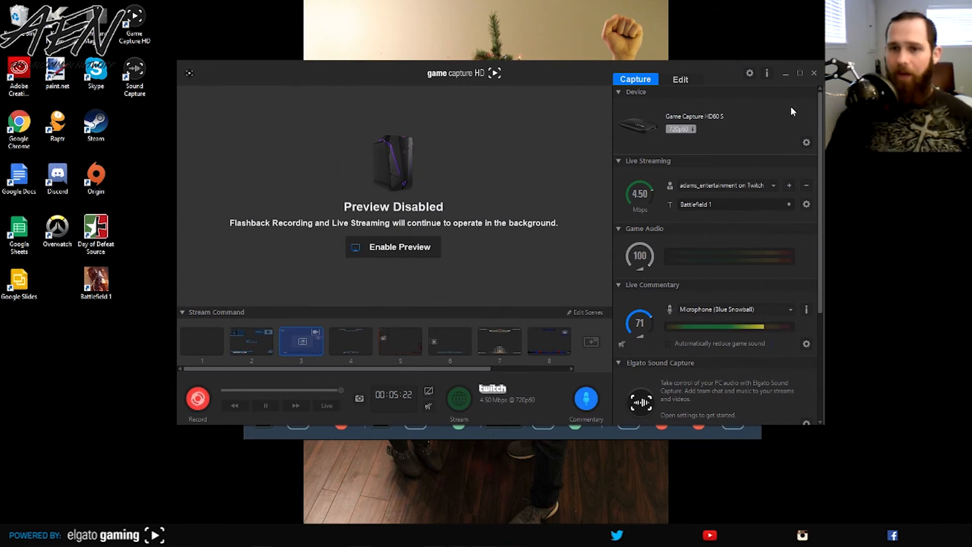